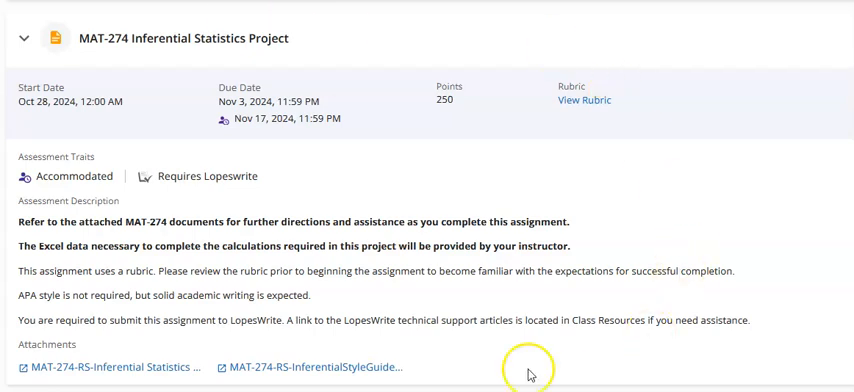
mouse_move(624, 227)
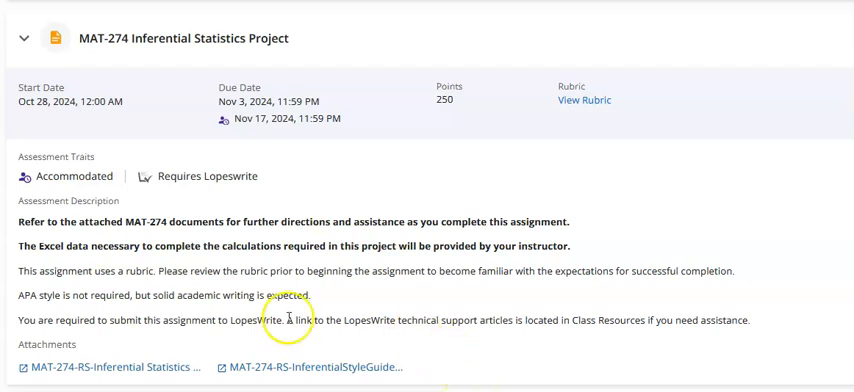
mouse_move(303, 386)
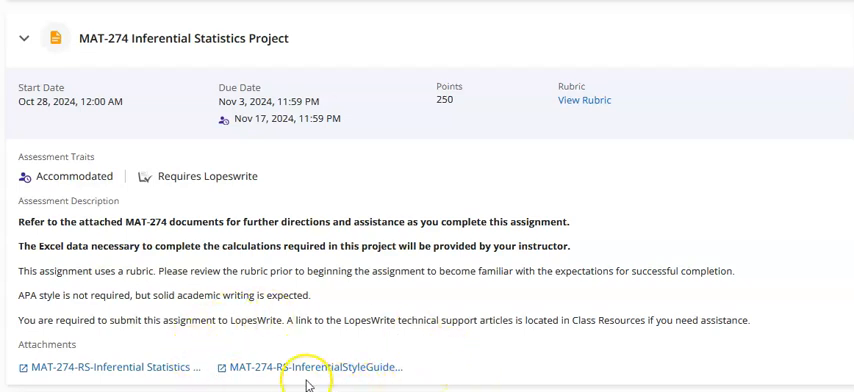
mouse_move(390, 381)
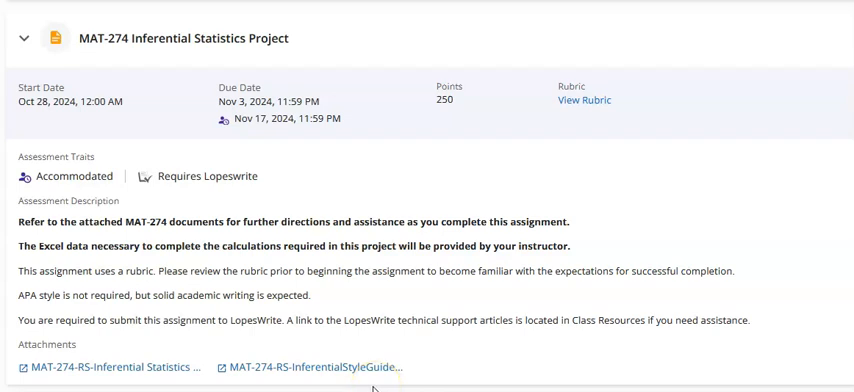
mouse_move(28, 263)
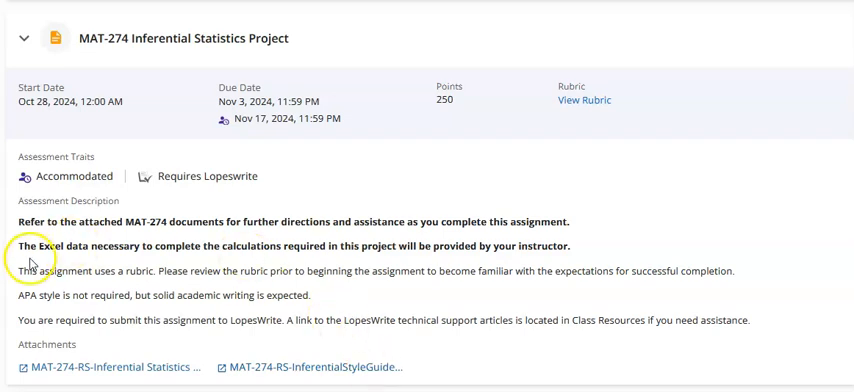
mouse_move(172, 271)
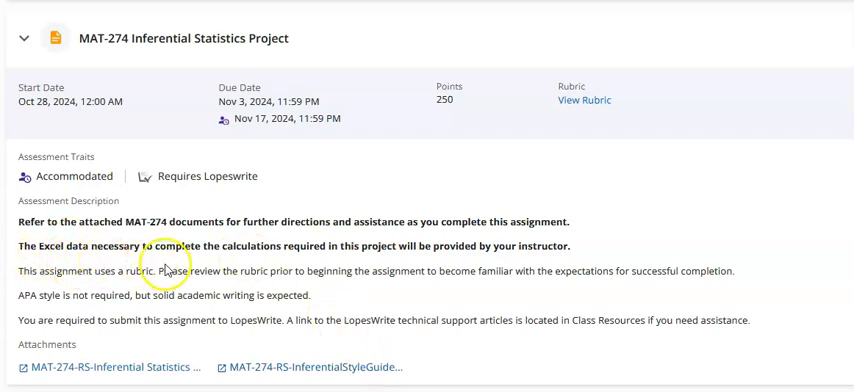
mouse_move(370, 266)
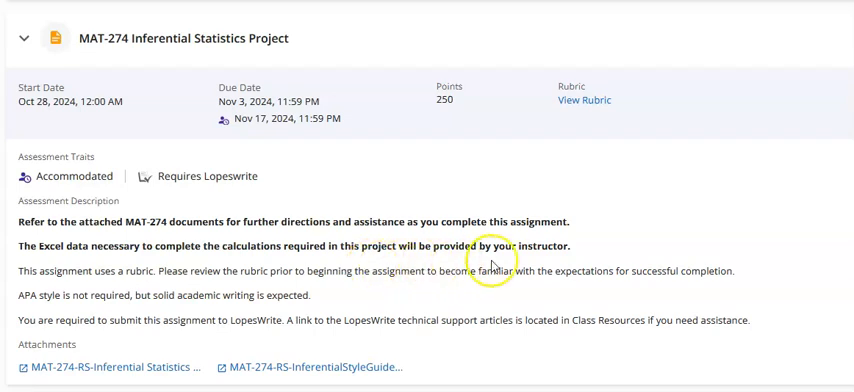
mouse_move(571, 264)
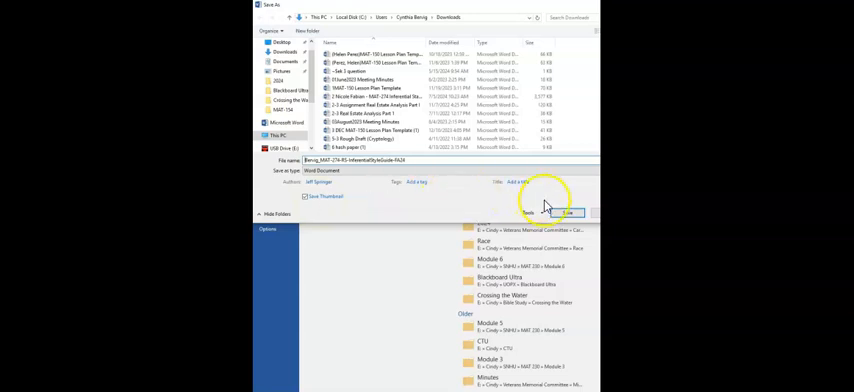
Step: Save the renamed style guide copy as a Word document in Downloads
left_click(571, 210)
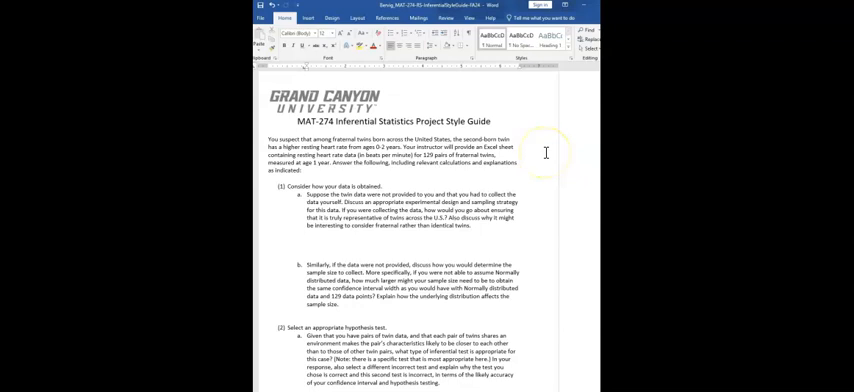
mouse_move(543, 154)
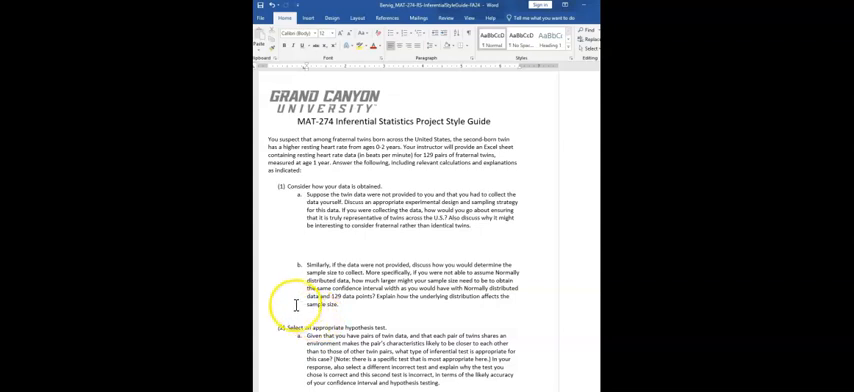
scroll("down", 3)
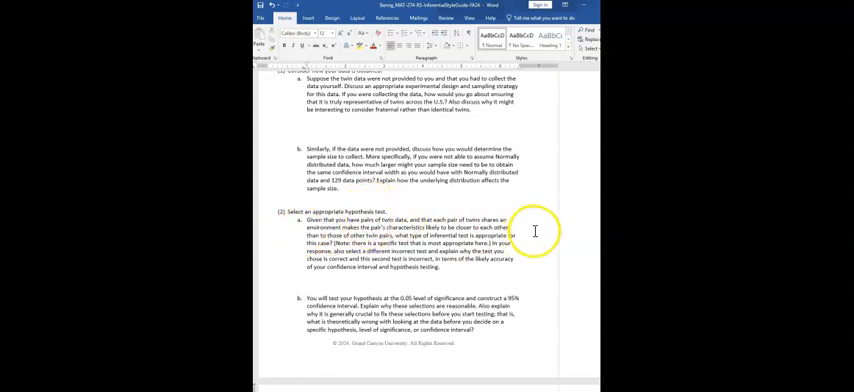
mouse_move(533, 232)
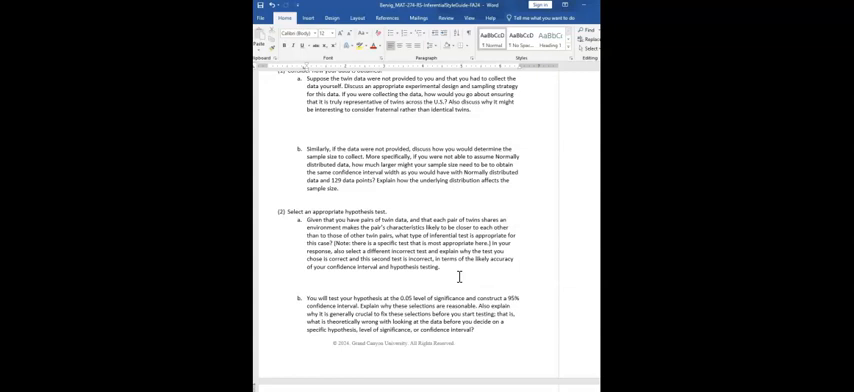
scroll("down", 3)
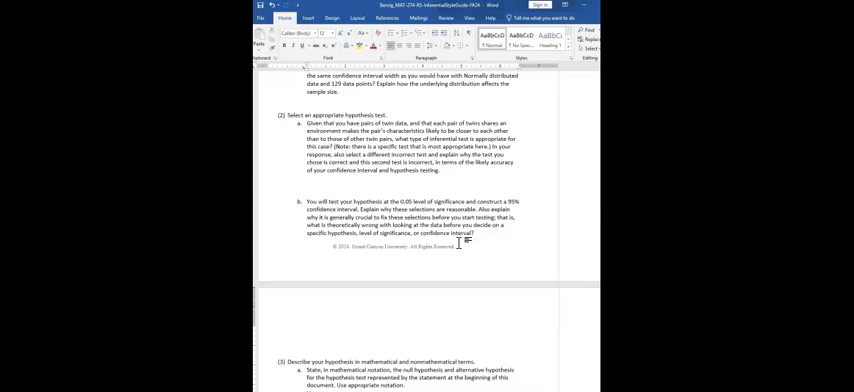
Step: Scroll down the style guide toward question 4's answer space
scroll("down", 3)
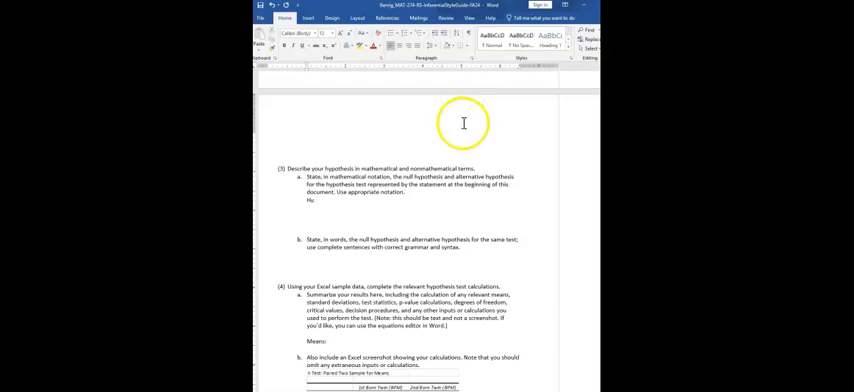
mouse_move(389, 208)
type("Hₐ:")
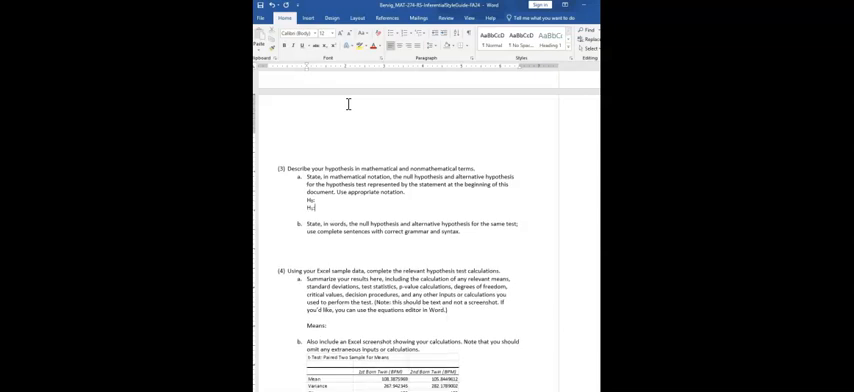
mouse_move(300, 235)
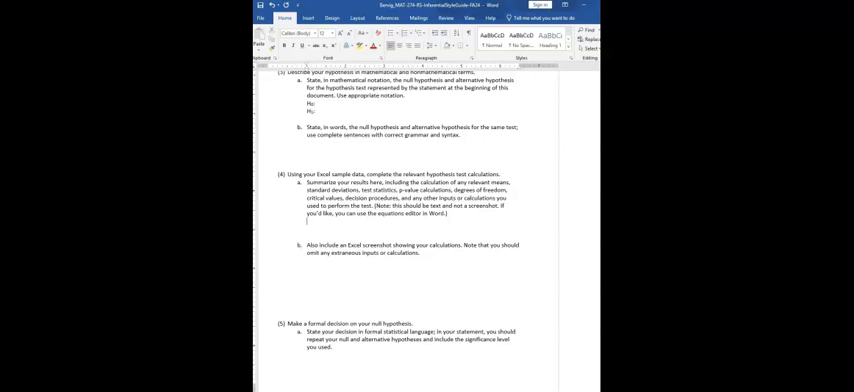
Step: Type the Means: label on the blank line under item (4)a
type("Means:")
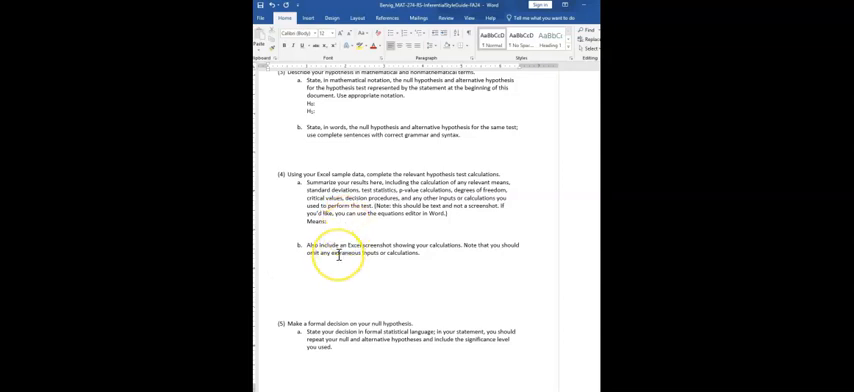
scroll("down", 3)
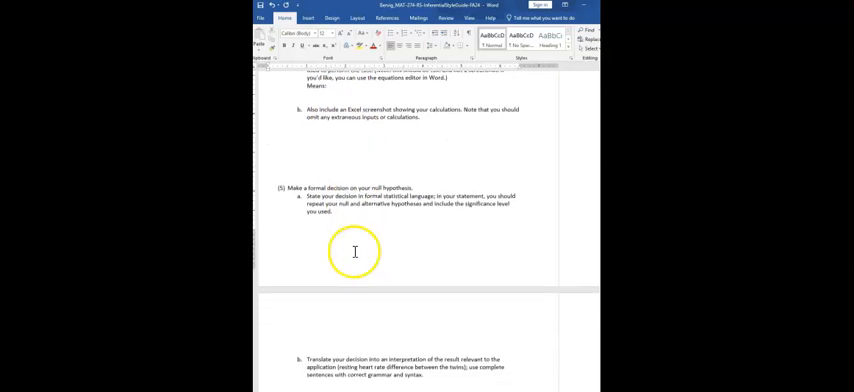
scroll("down", 3)
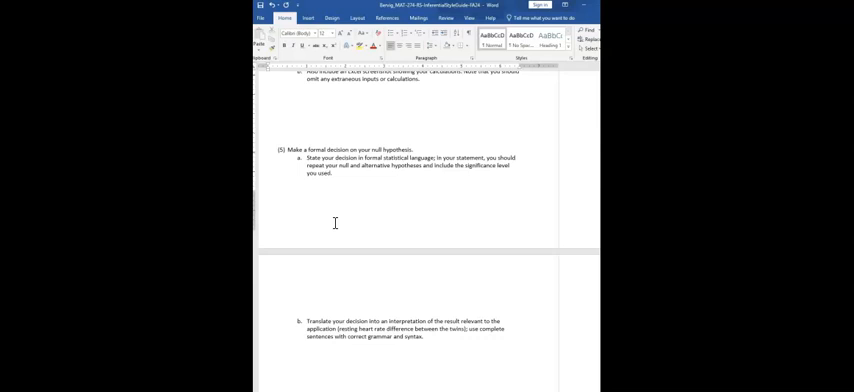
scroll("down", 3)
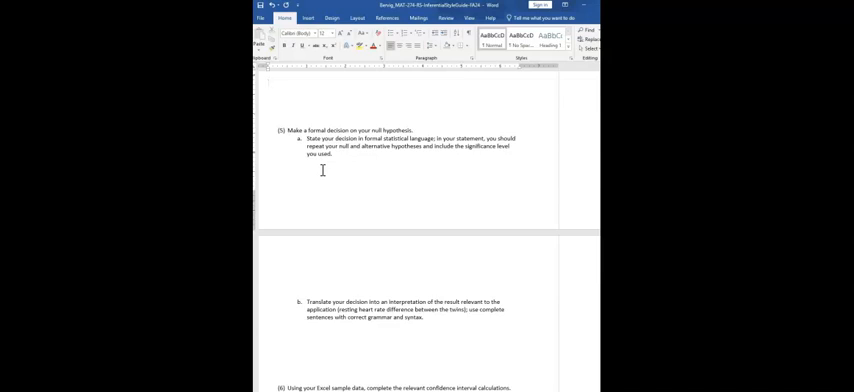
scroll("down", 3)
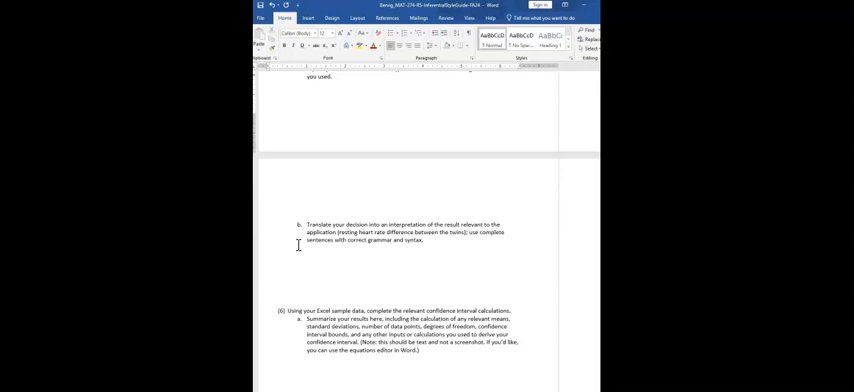
scroll("down", 3)
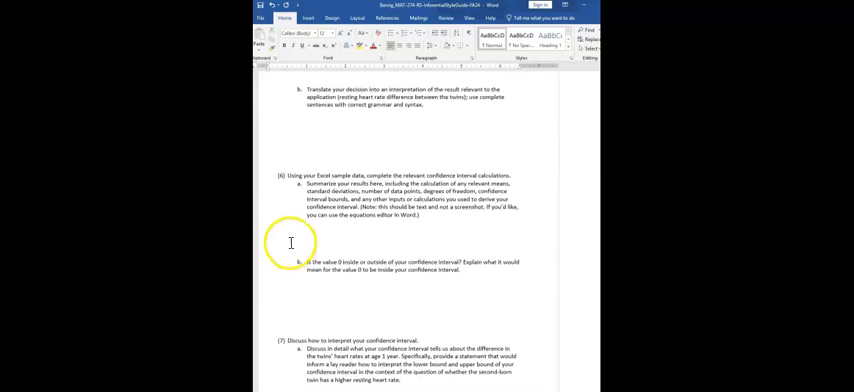
mouse_move(307, 205)
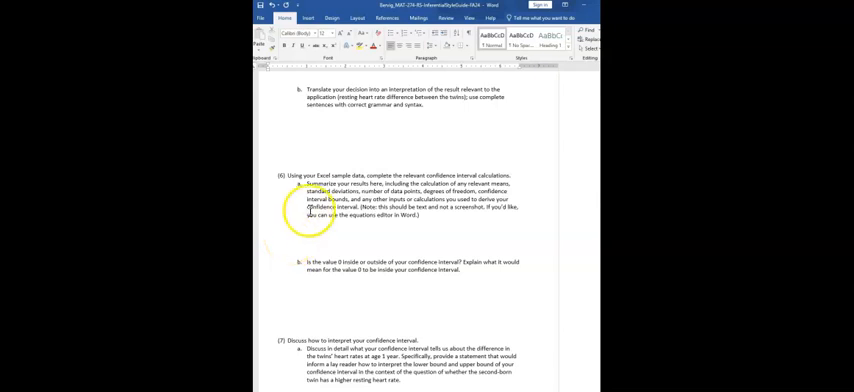
mouse_move(522, 186)
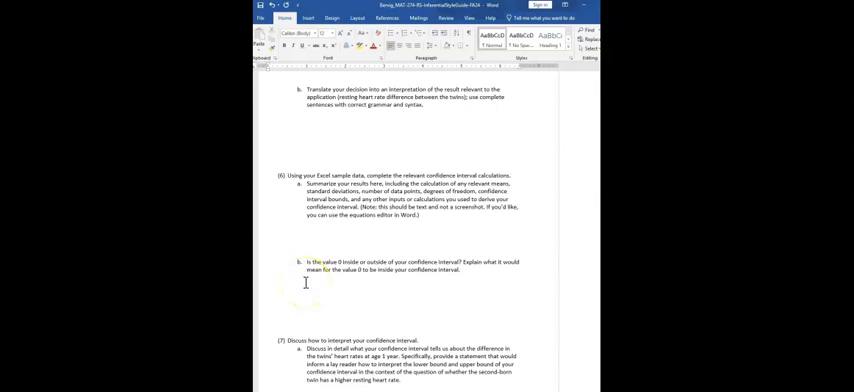
scroll("down", 3)
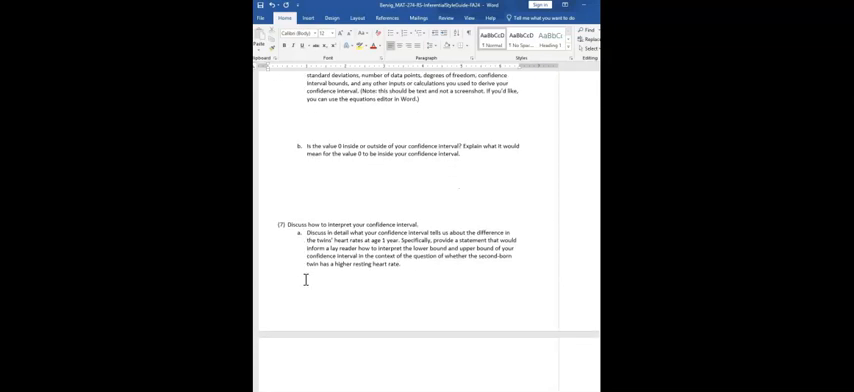
scroll("down", 3)
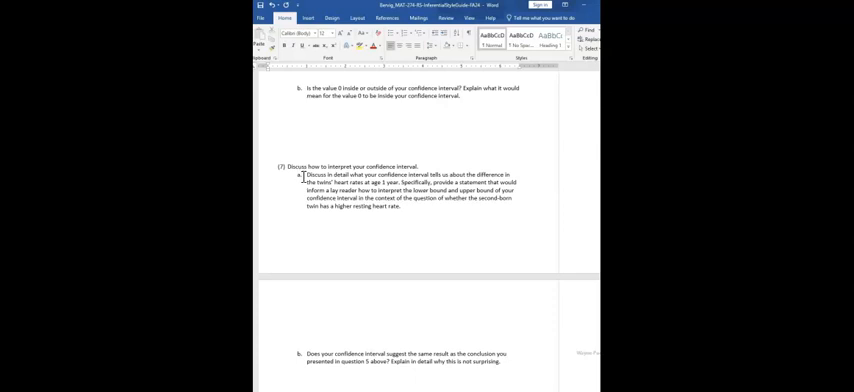
mouse_move(533, 184)
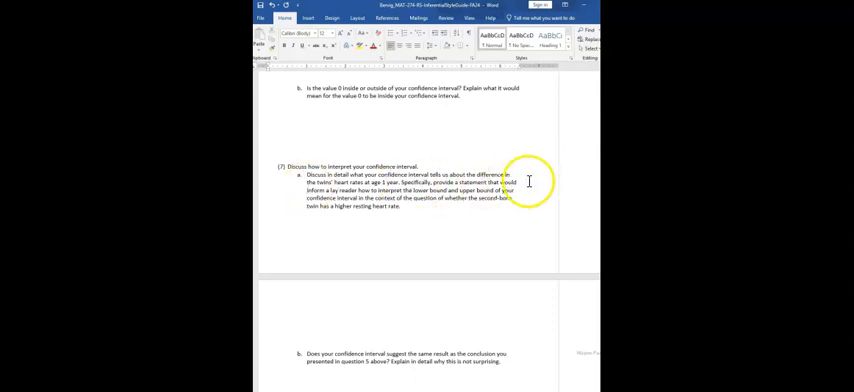
mouse_move(533, 193)
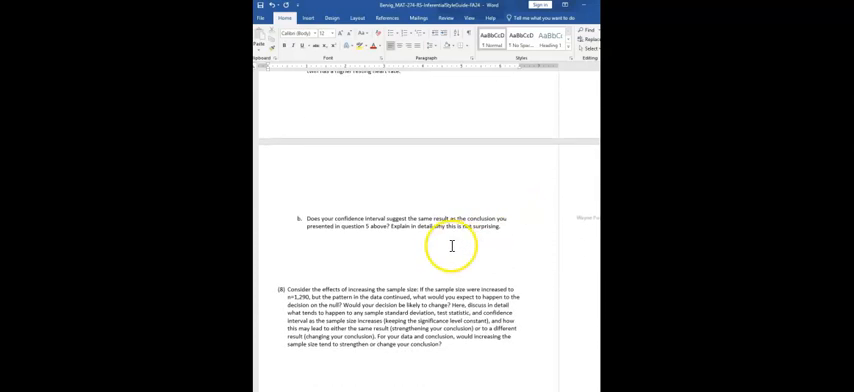
mouse_move(516, 230)
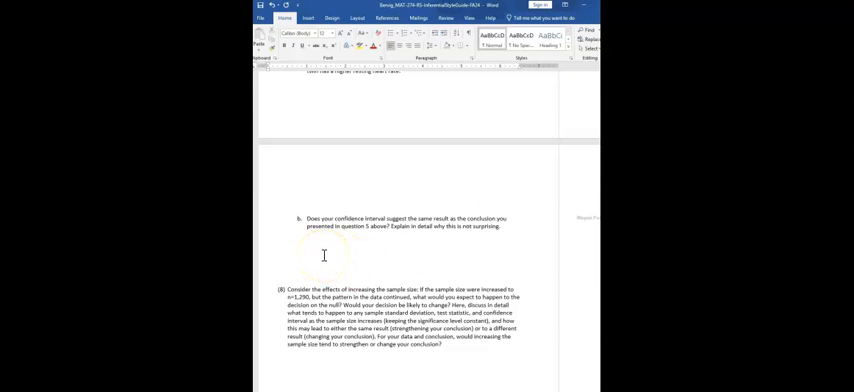
scroll("down", 3)
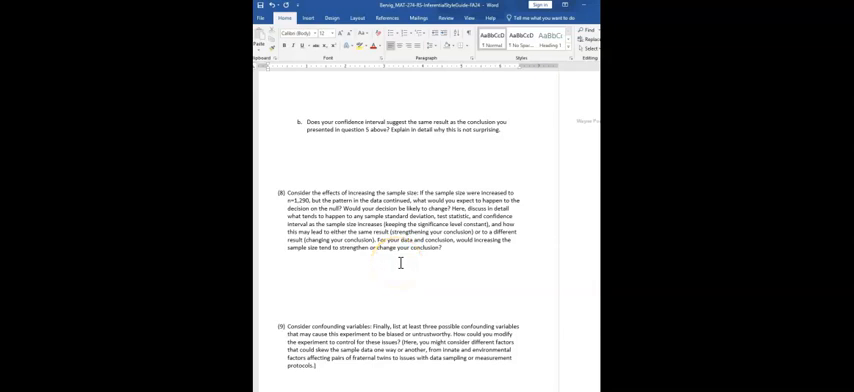
scroll("down", 3)
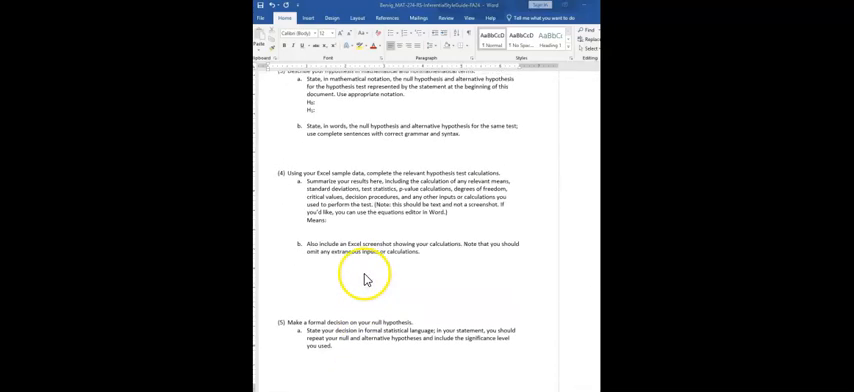
mouse_move(362, 295)
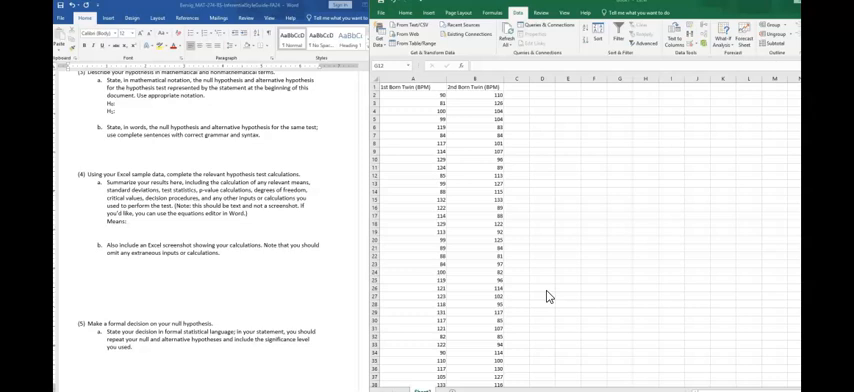
mouse_move(210, 238)
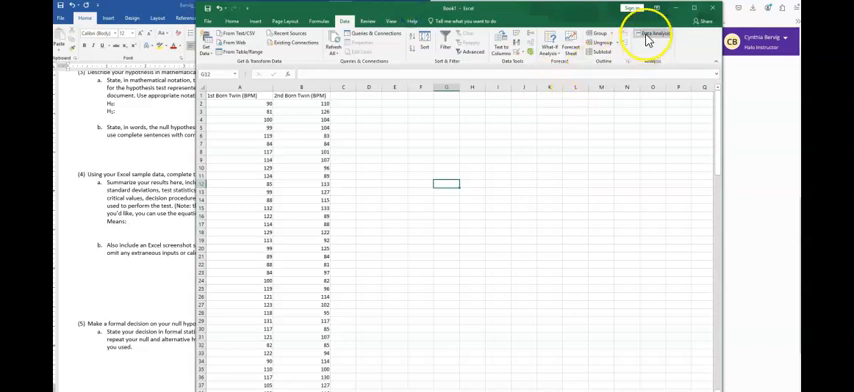
Step: Choose t-Test: Paired Two Sample for Means from Data Analysis and open its settings
left_click(651, 38)
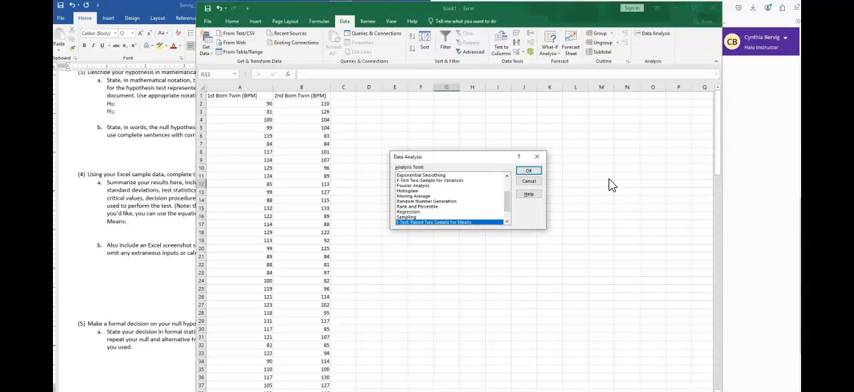
mouse_move(605, 191)
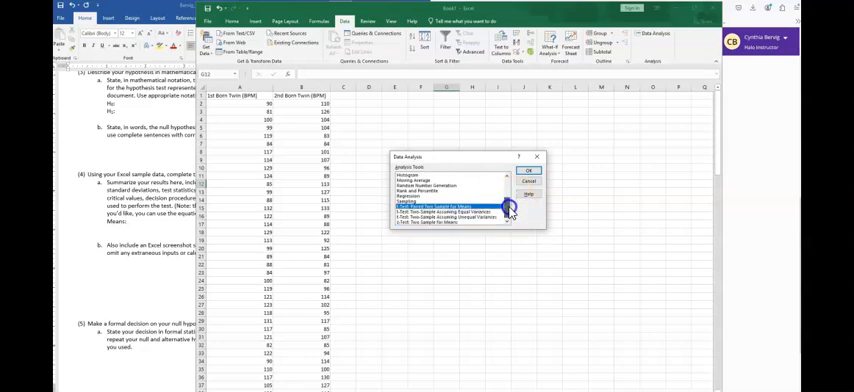
left_click(460, 211)
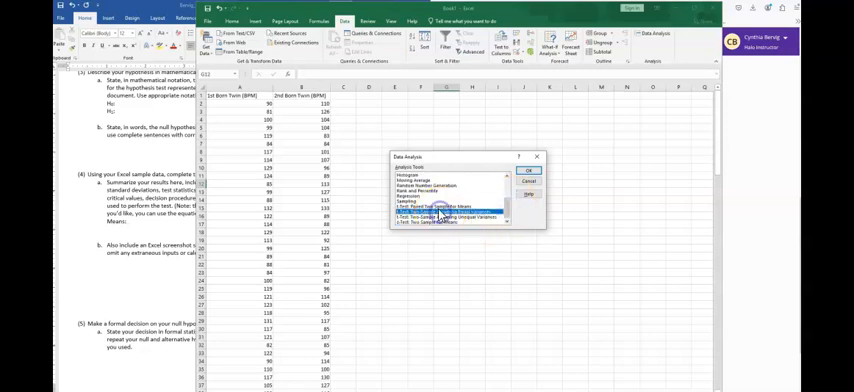
left_click(448, 210)
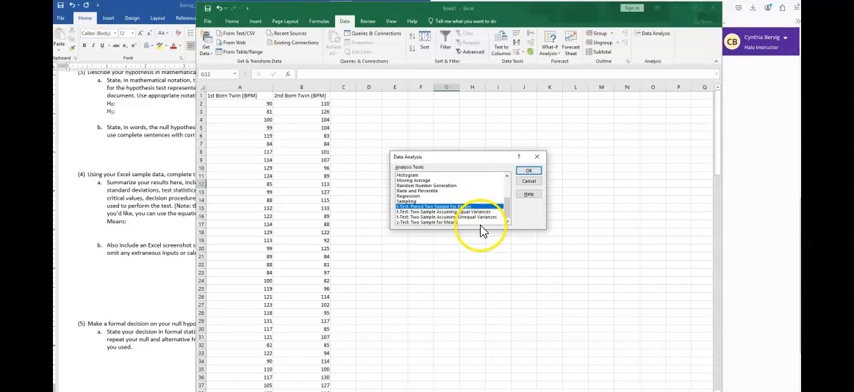
left_click(527, 169)
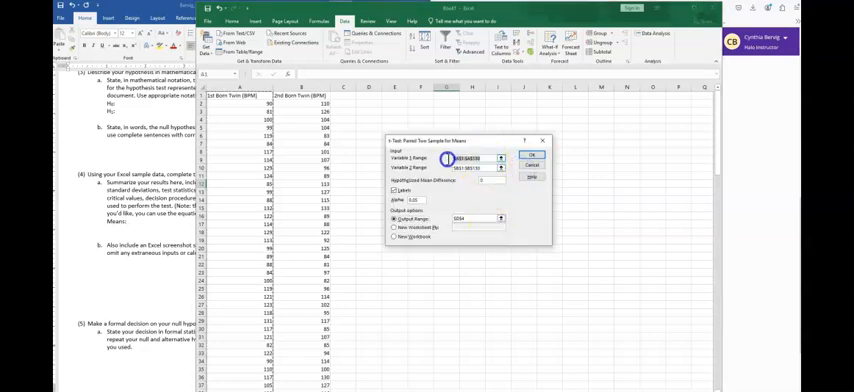
Step: Set the Variable 1 range to the first twin heart-rate column
left_click(470, 168)
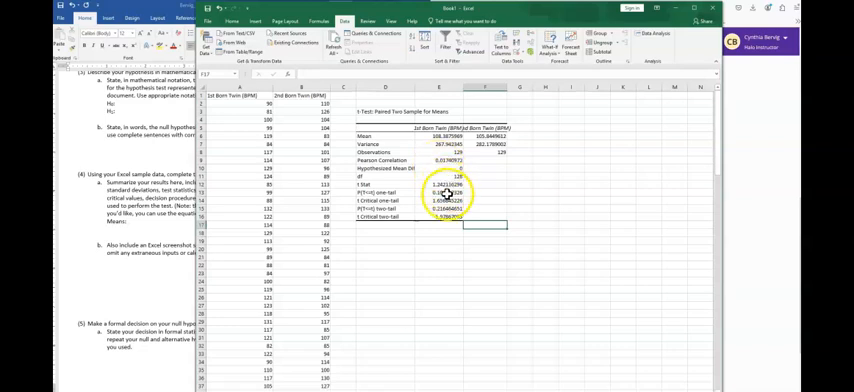
mouse_move(444, 293)
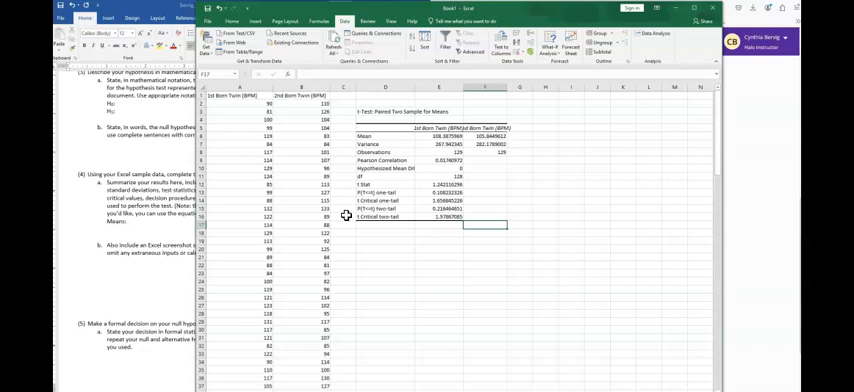
Step: Select the P(T<=t) two-tail and t Critical two-tail rows for deletion
left_click(415, 210)
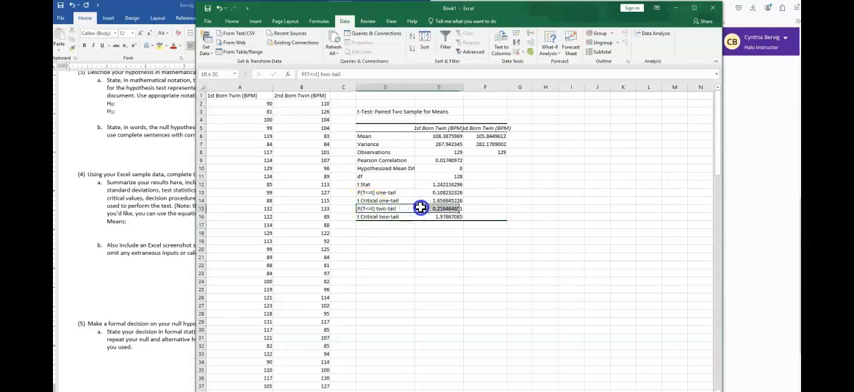
right_click(414, 208)
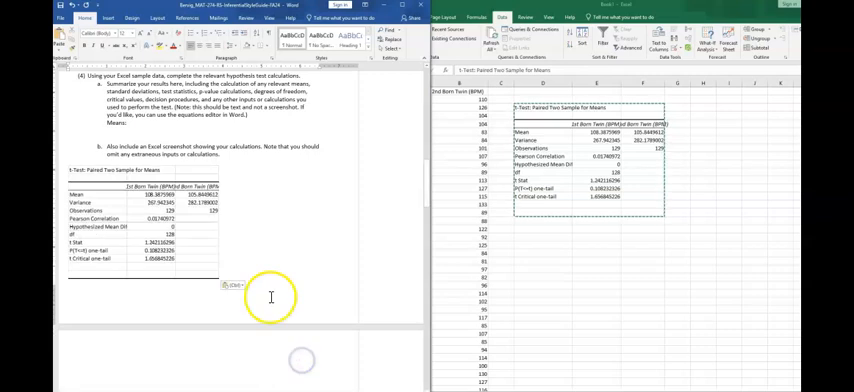
mouse_move(256, 256)
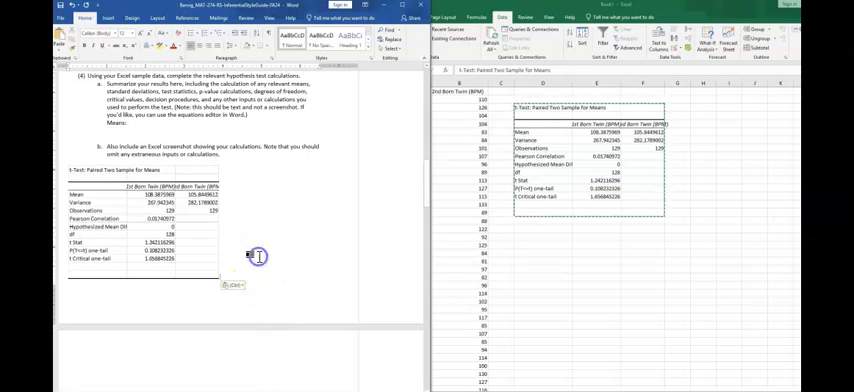
mouse_move(201, 304)
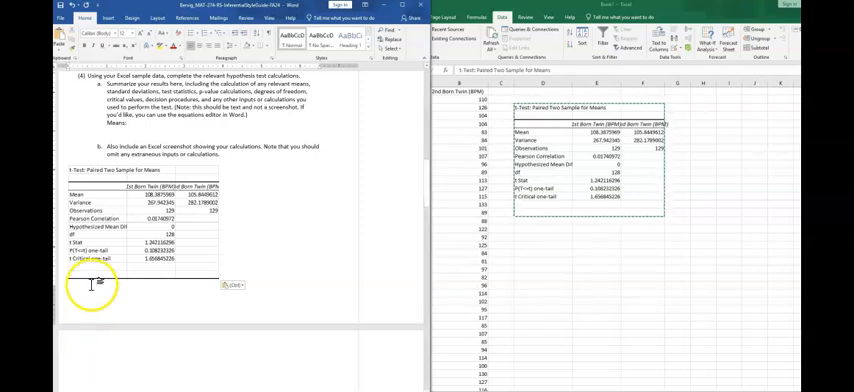
mouse_move(113, 312)
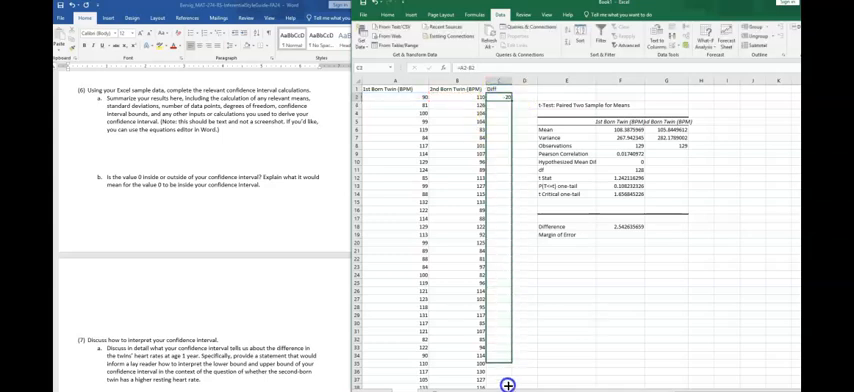
Step: Scroll down the sheet past the twin data toward the t-test table
scroll("down", 3)
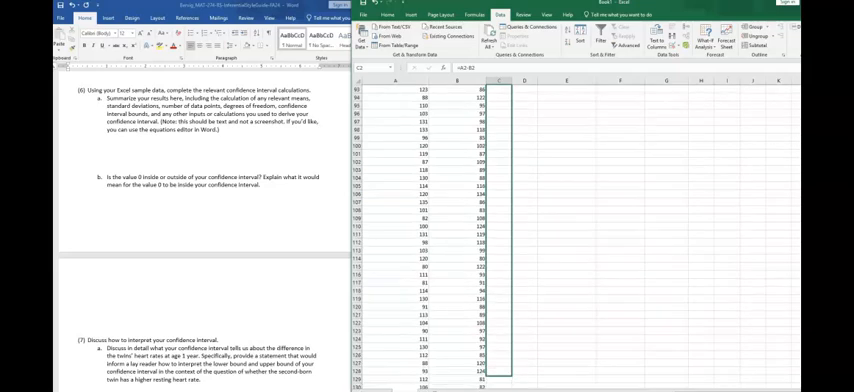
scroll("down", 3)
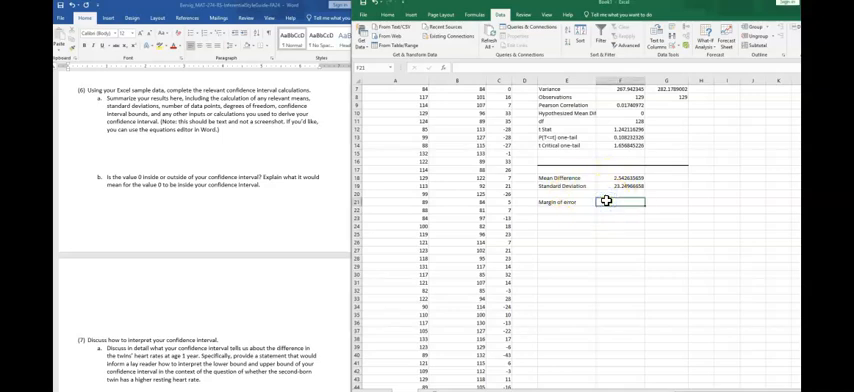
Step: Start a CONFIDENCE.NORM formula in margin of error cell F21
left_click(428, 69)
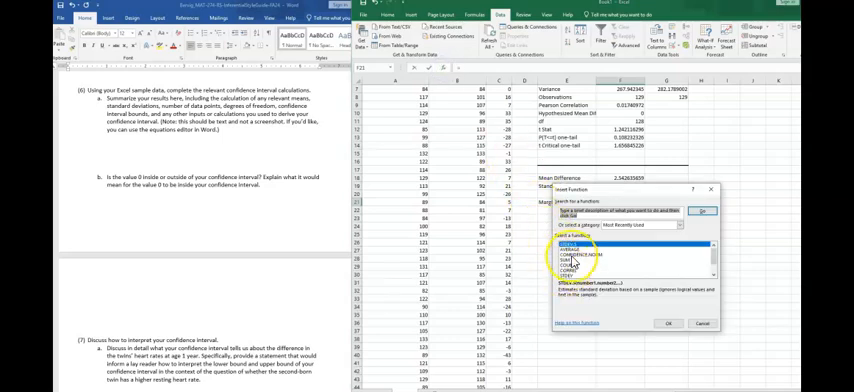
left_click(595, 258)
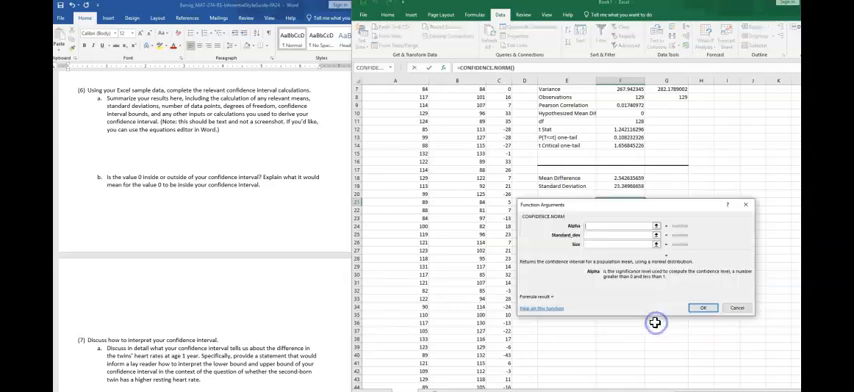
mouse_move(572, 286)
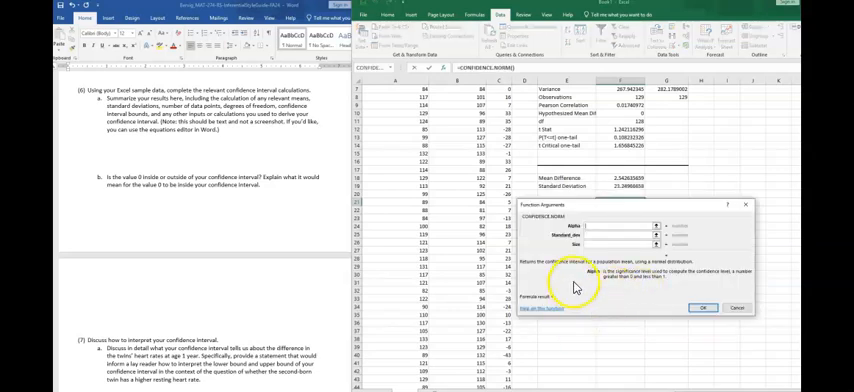